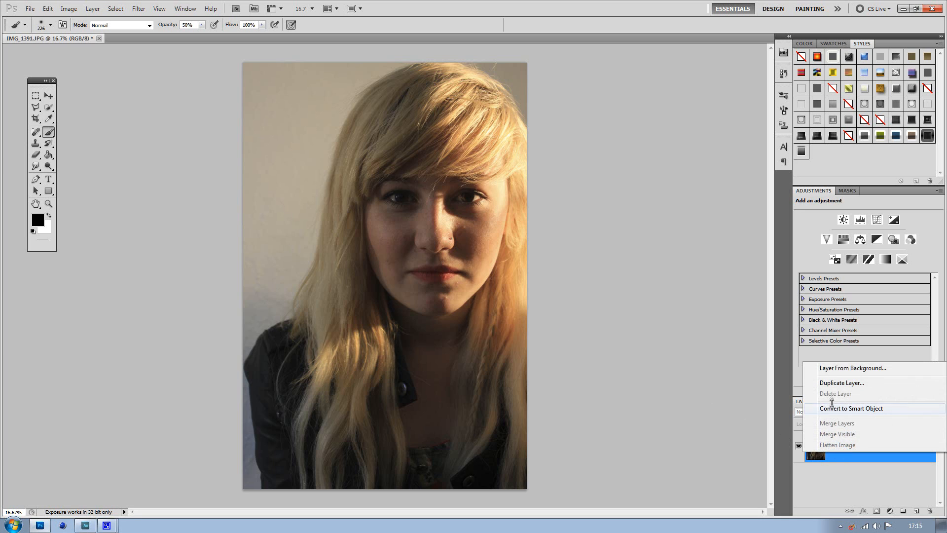
- Duplicate the Background layer, hide the copy and reselect the original Background layer
click(841, 383)
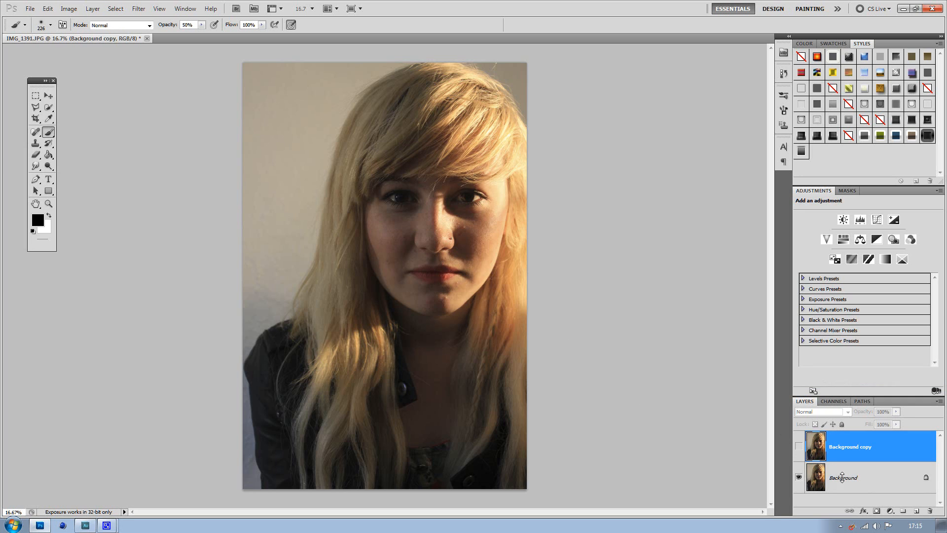
click(138, 8)
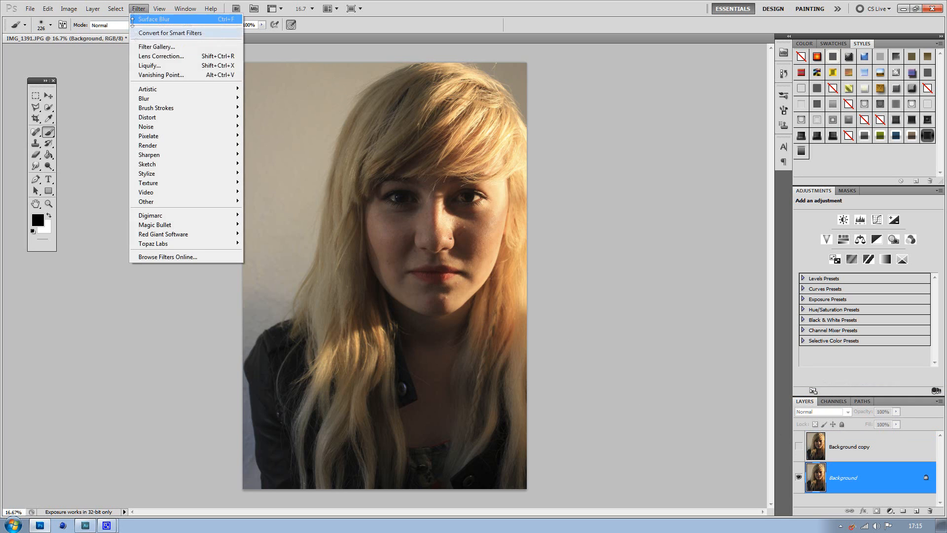
- Apply a Surface Blur with radius 32 pixels and threshold 72 levels to the Background layer
click(154, 19)
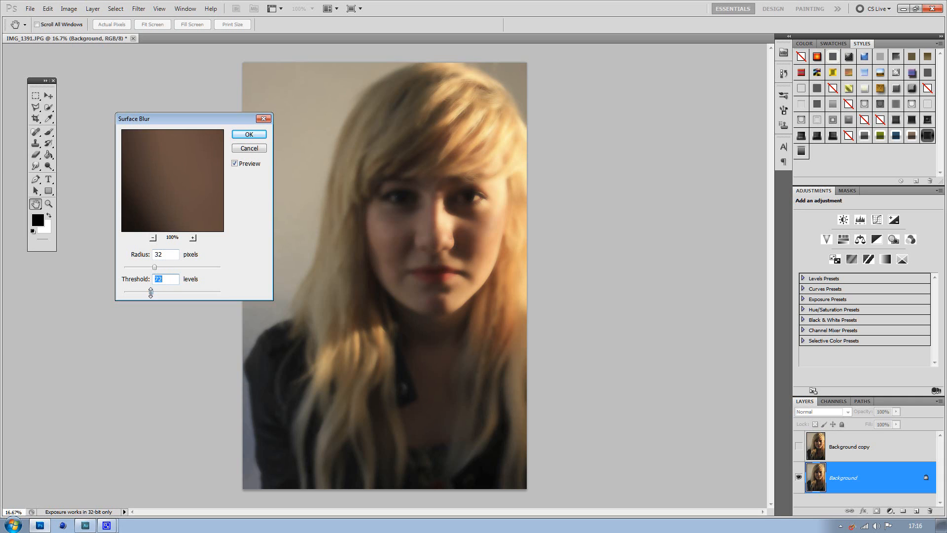
drag(151, 291, 138, 291)
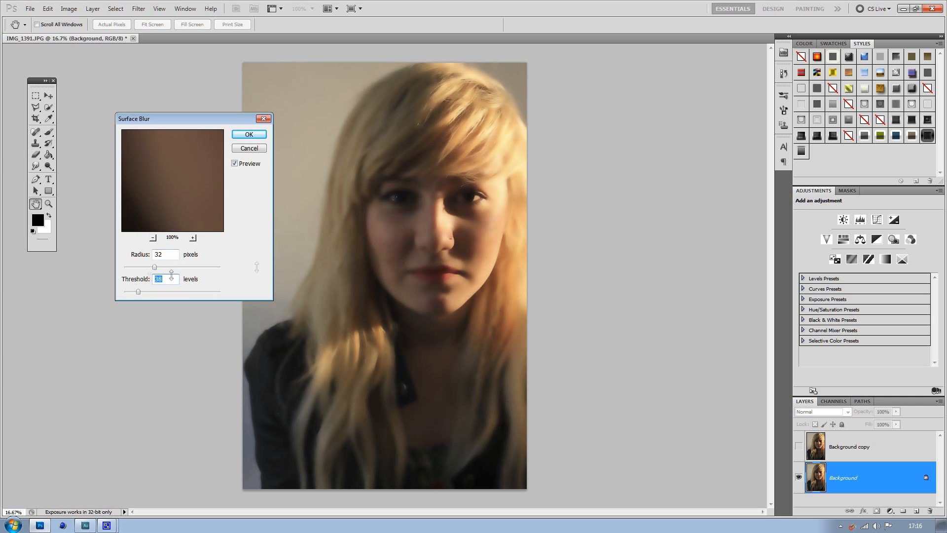
drag(163, 292, 128, 292)
text(72)
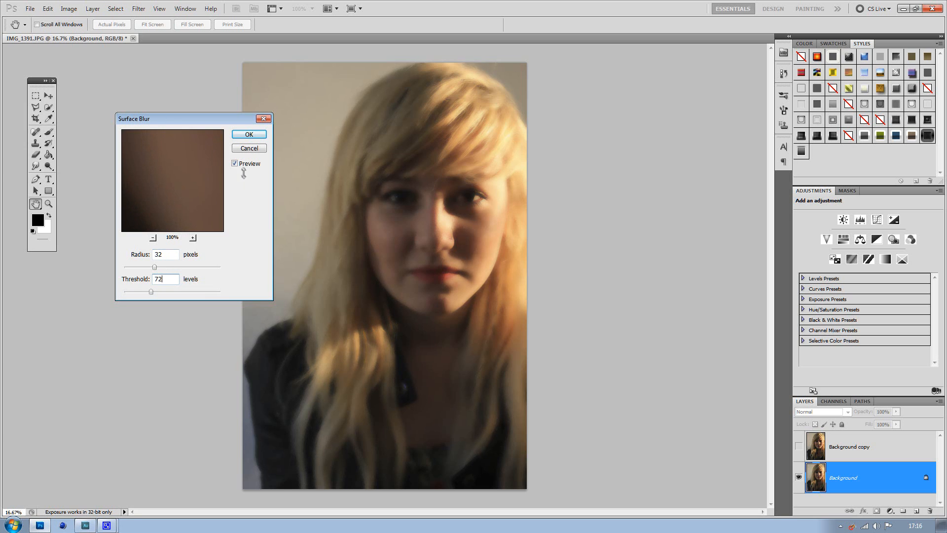
click(249, 134)
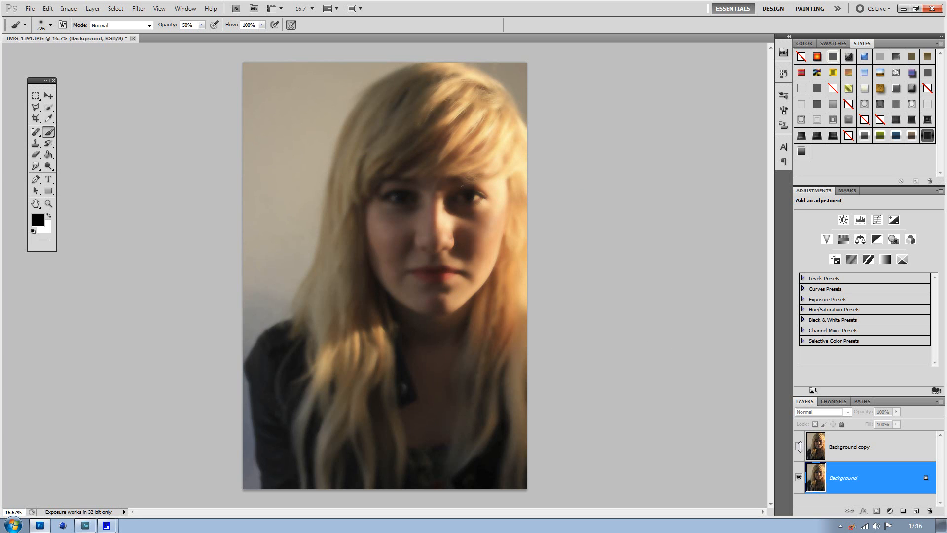
- Show the Background copy layer again and add a white layer mask to it
click(852, 446)
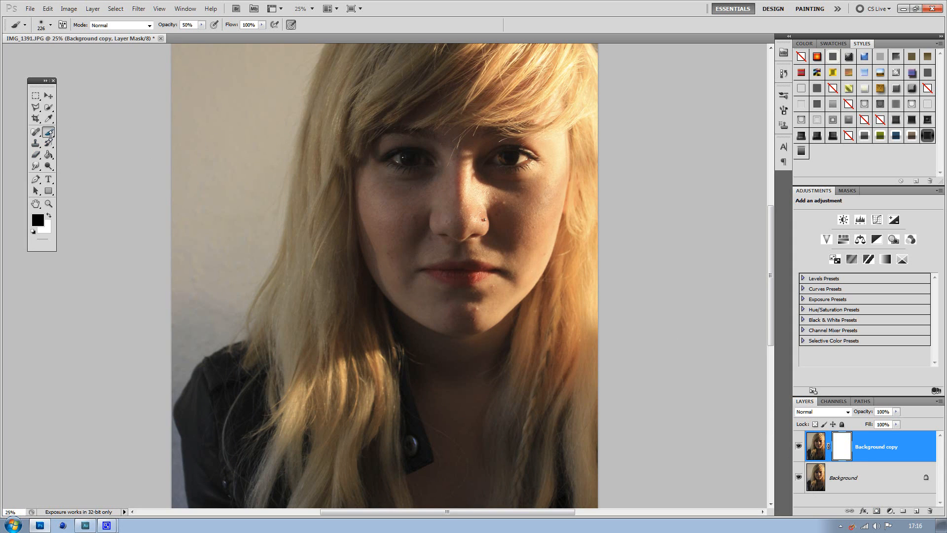
click(55, 25)
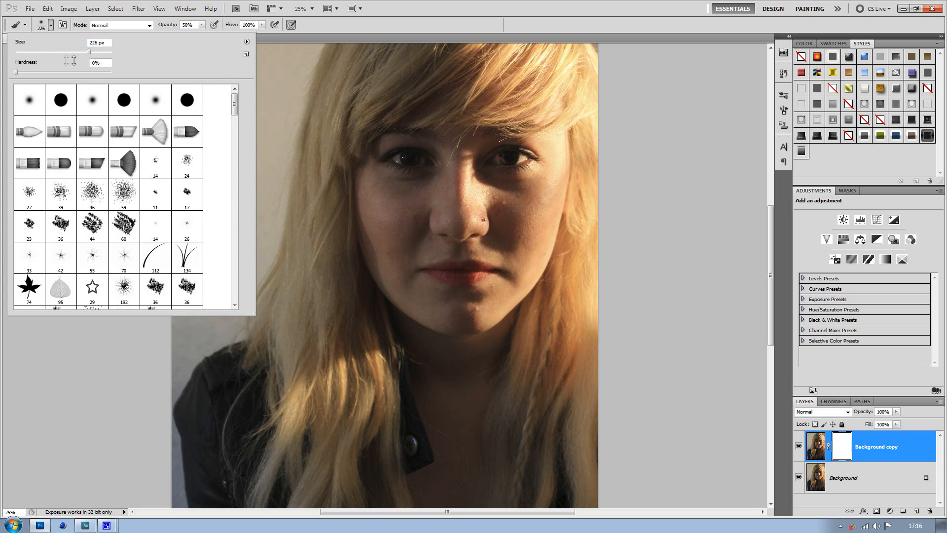
mouse_move(424, 232)
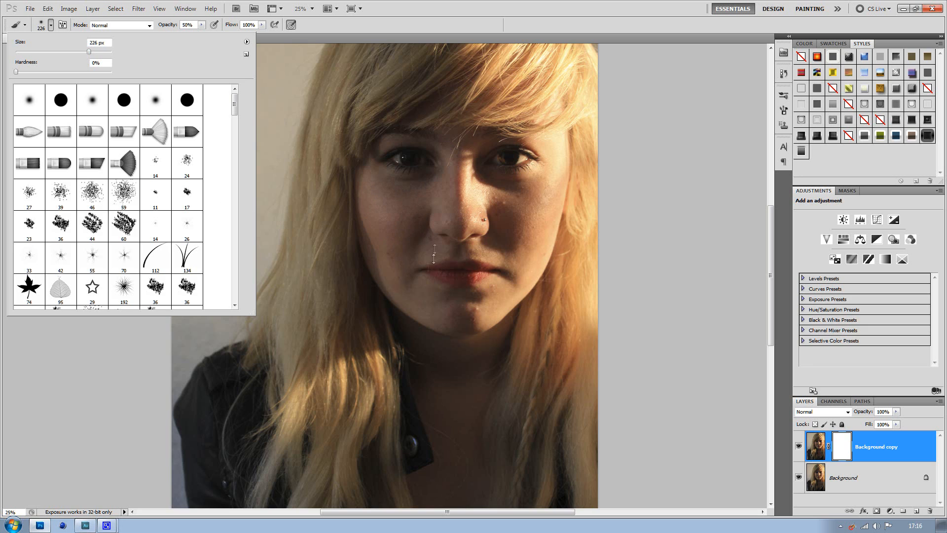
mouse_move(435, 195)
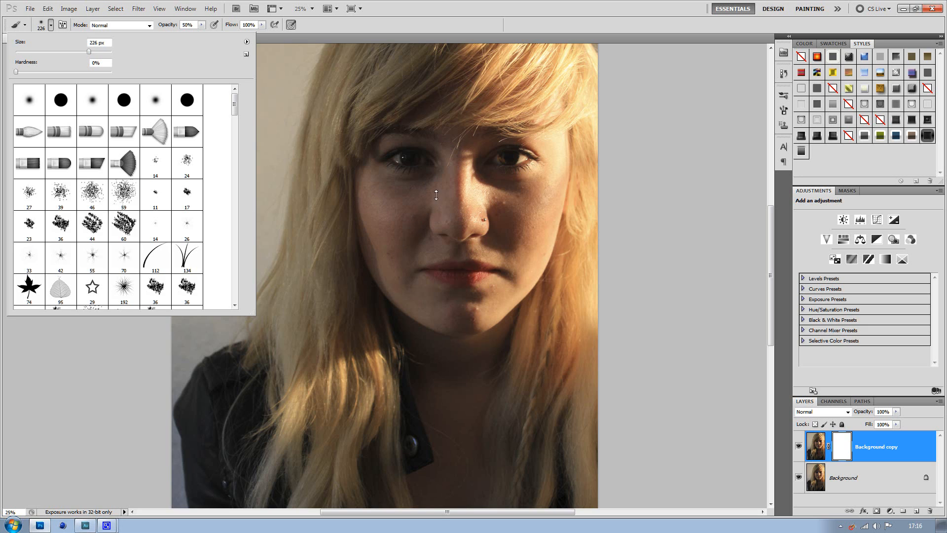
mouse_move(372, 186)
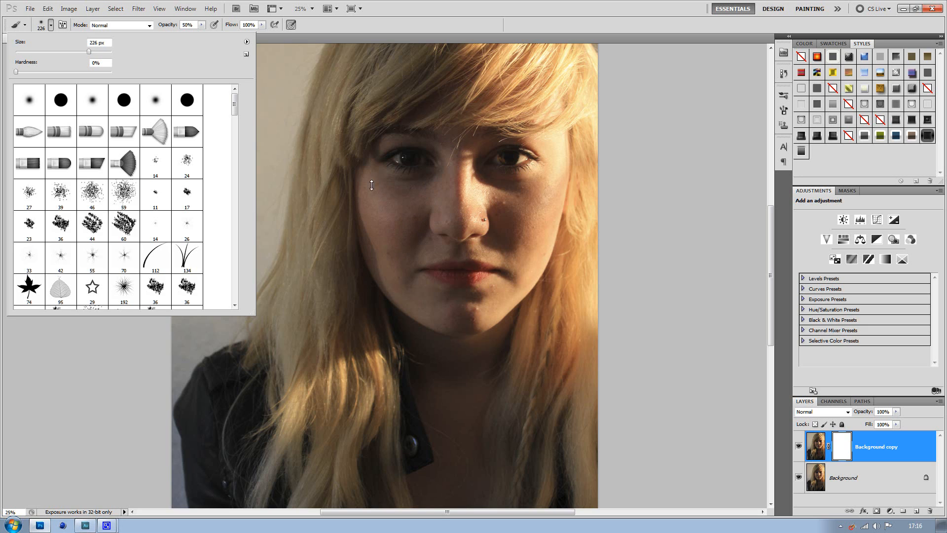
mouse_move(395, 228)
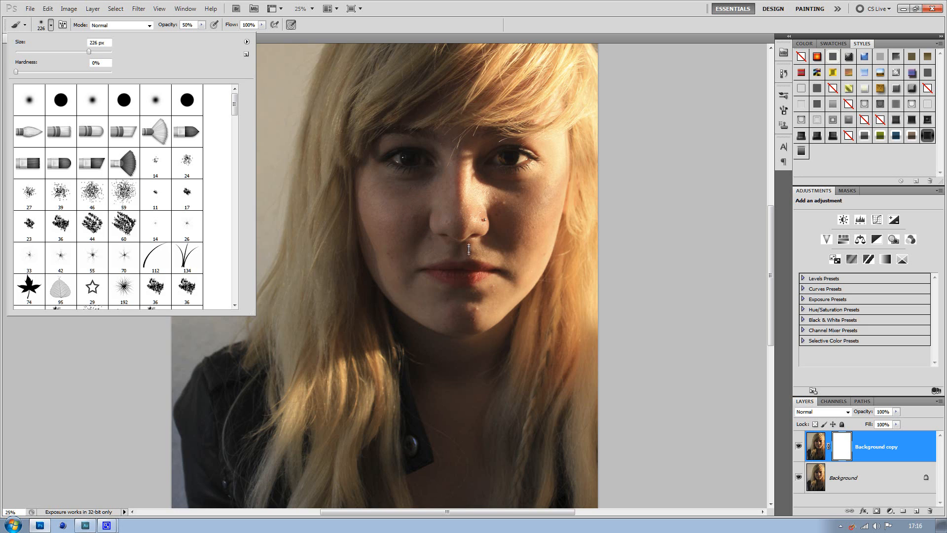
mouse_move(498, 191)
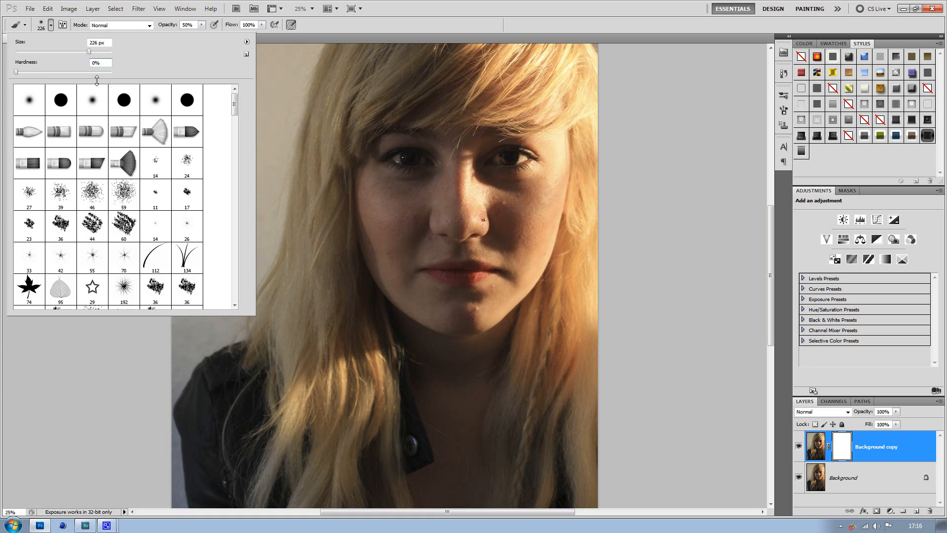
mouse_move(162, 91)
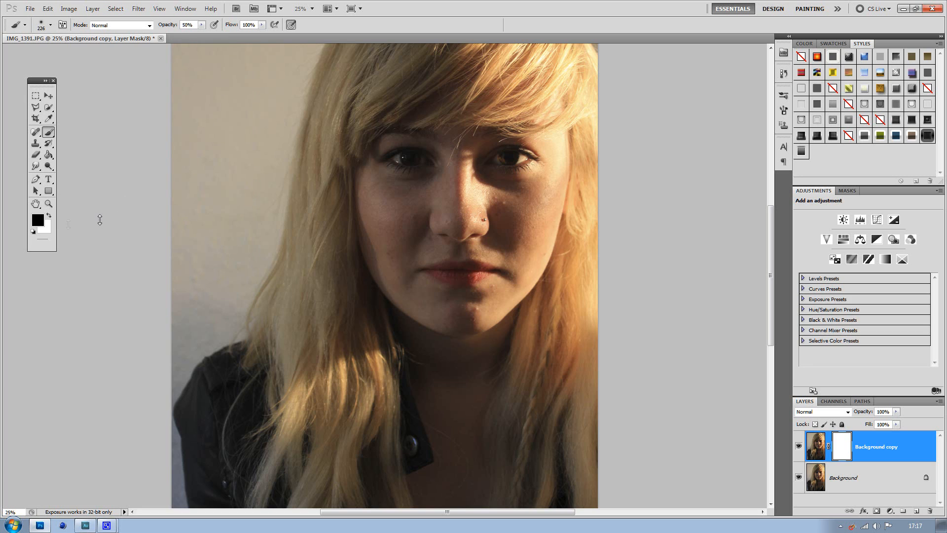
mouse_move(136, 228)
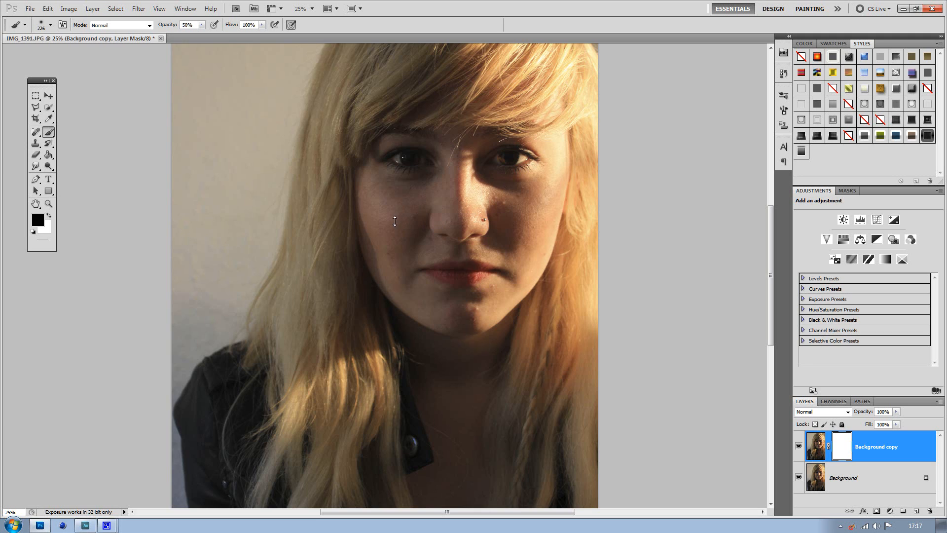
mouse_move(376, 204)
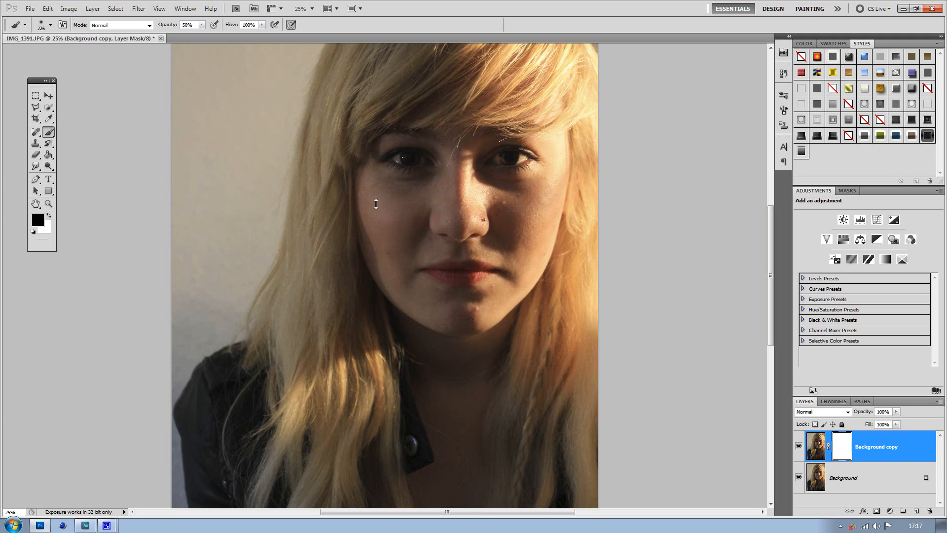
mouse_move(401, 190)
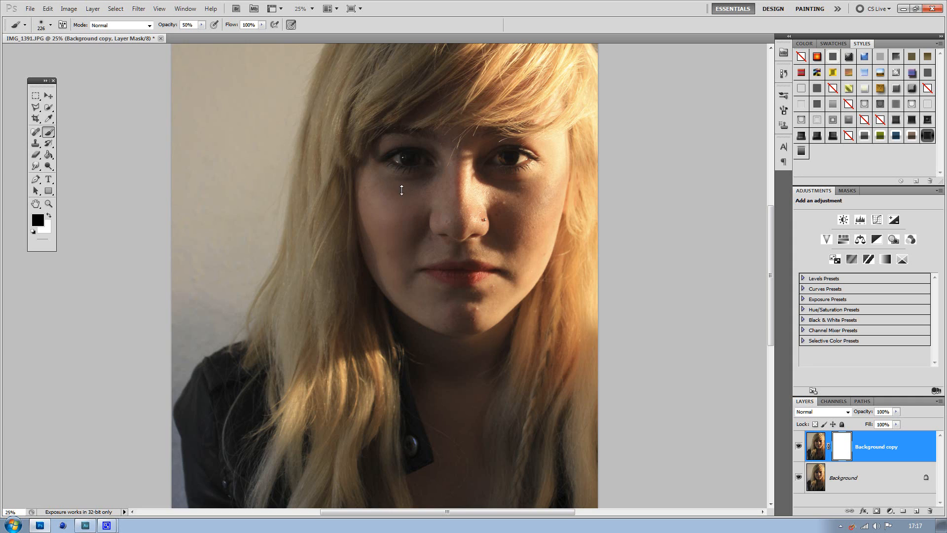
mouse_move(414, 201)
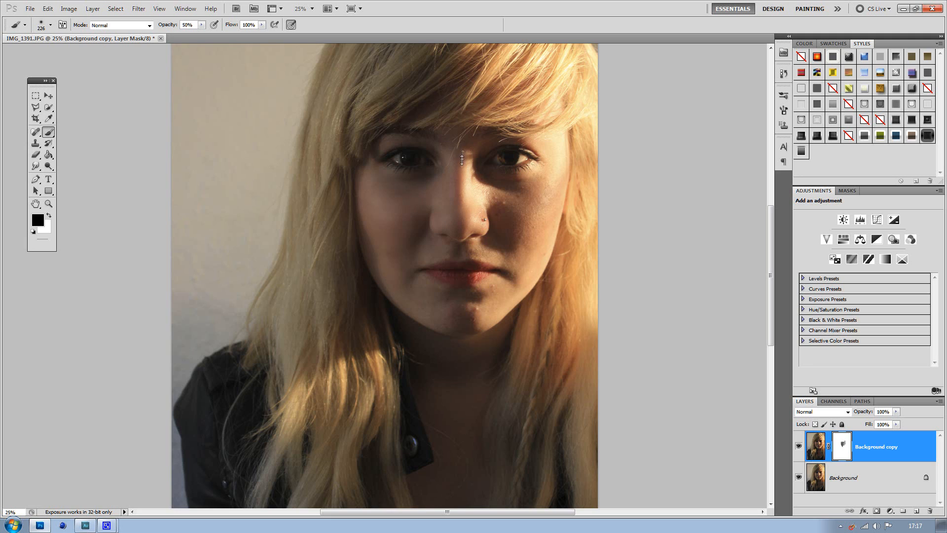
mouse_move(521, 194)
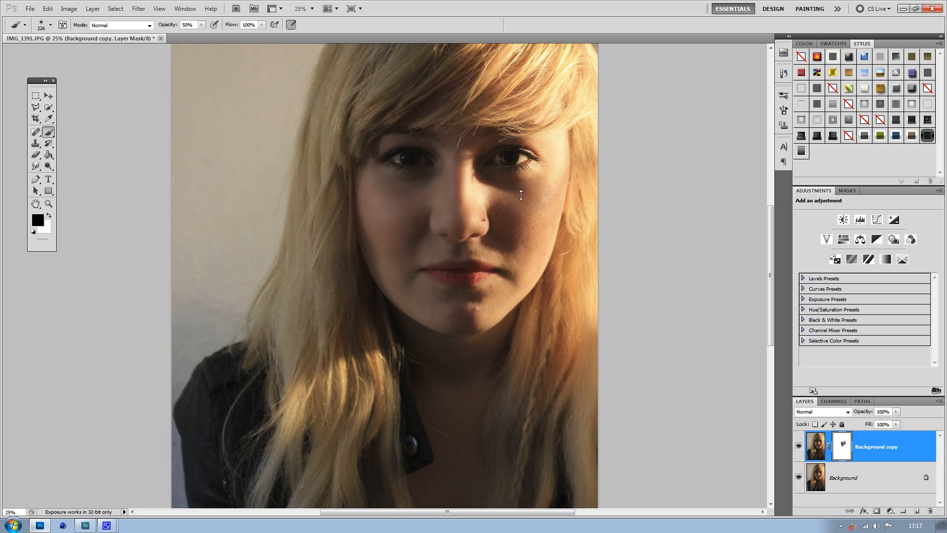
mouse_move(540, 228)
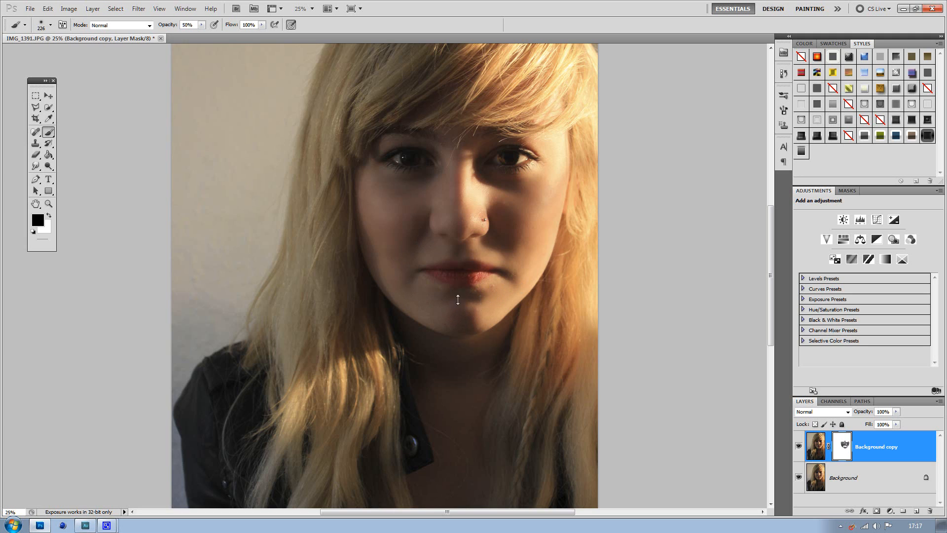
mouse_move(429, 302)
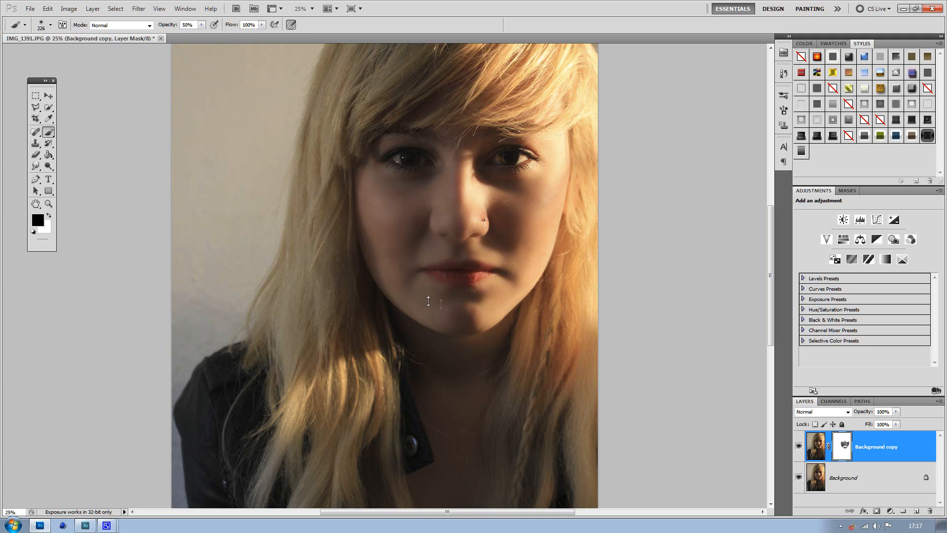
mouse_move(456, 175)
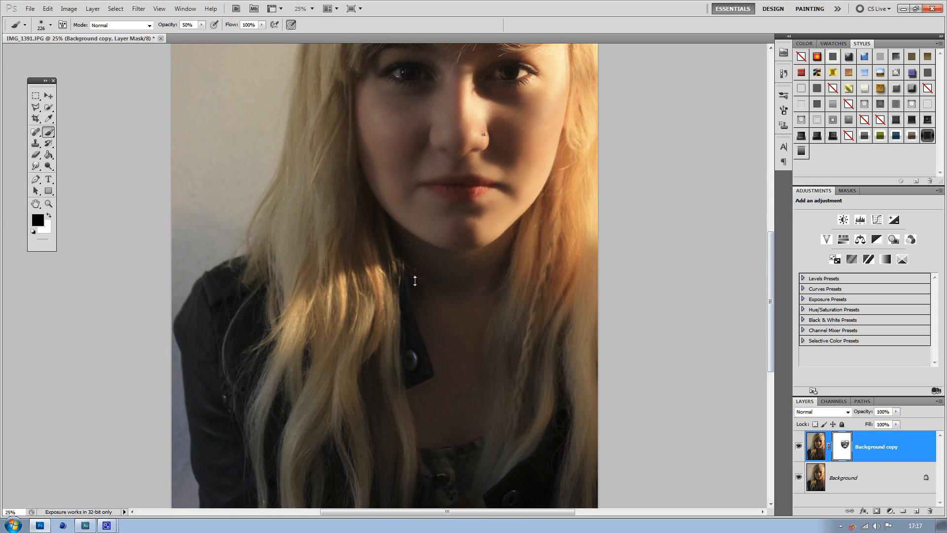
mouse_move(507, 247)
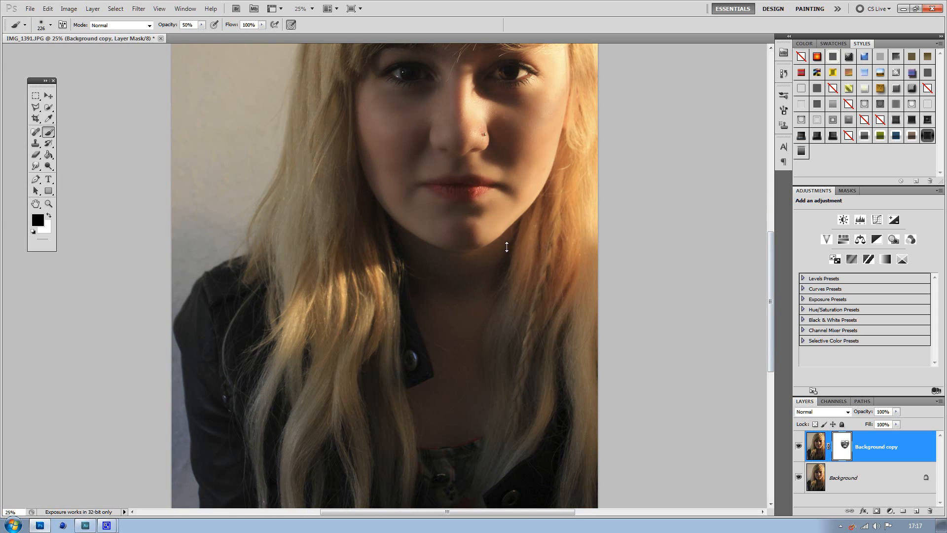
mouse_move(462, 325)
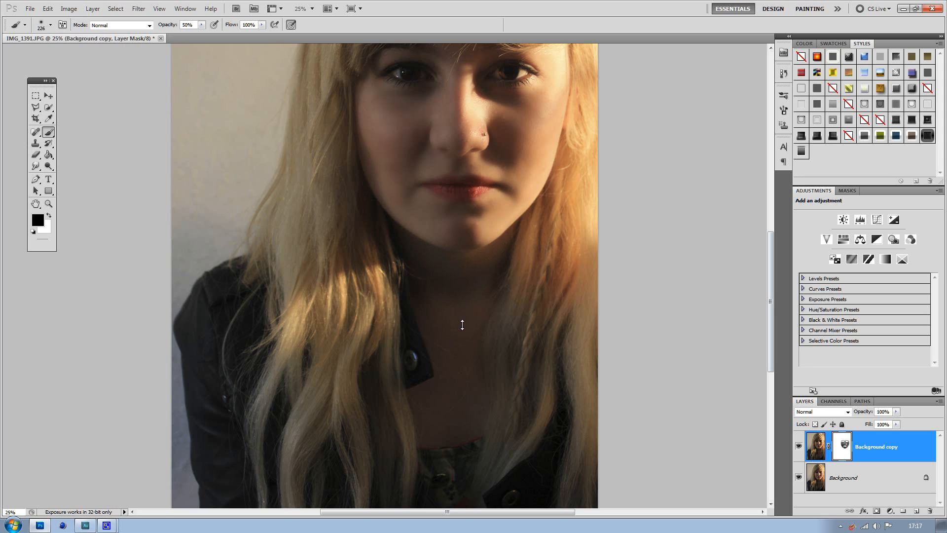
mouse_move(473, 391)
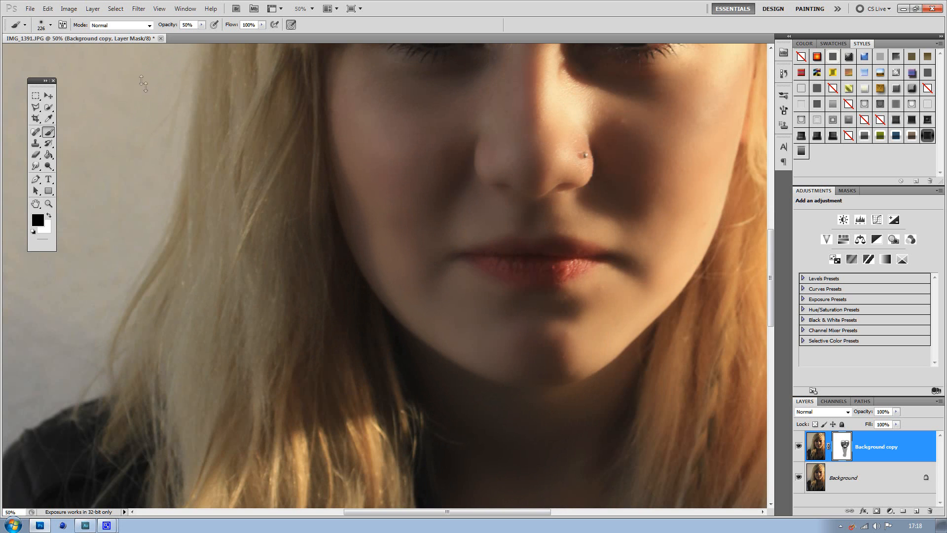
- Zoom to 50% to begin finer mask painting around the nose, lips and chin
click(32, 25)
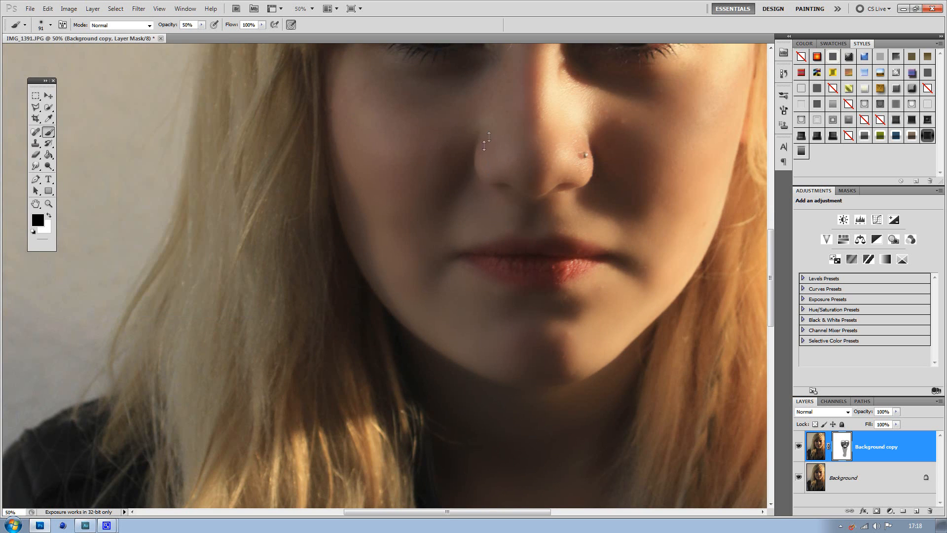
mouse_move(580, 171)
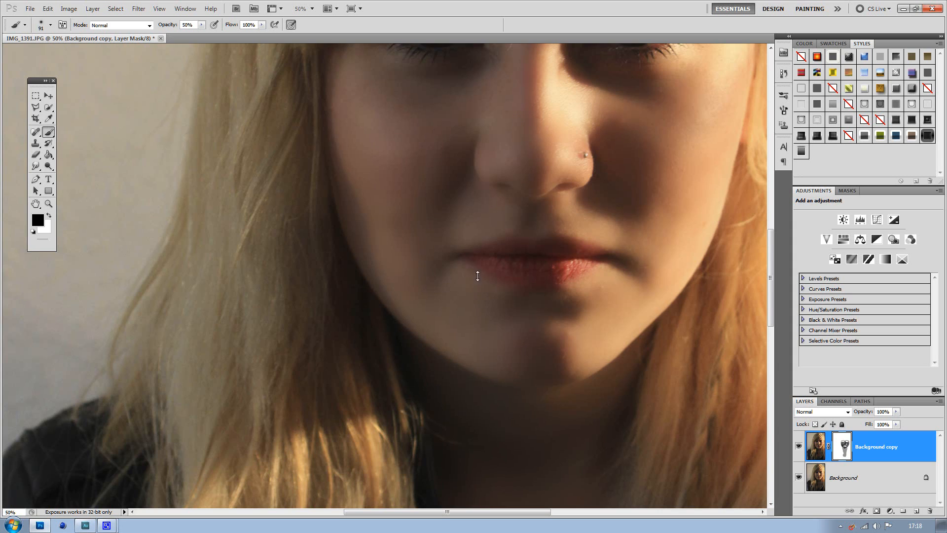
mouse_move(573, 364)
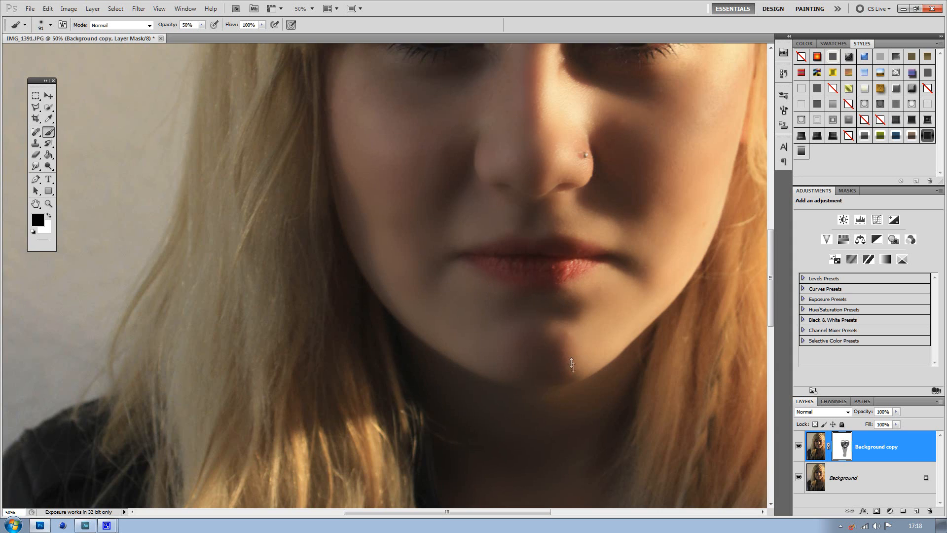
mouse_move(524, 278)
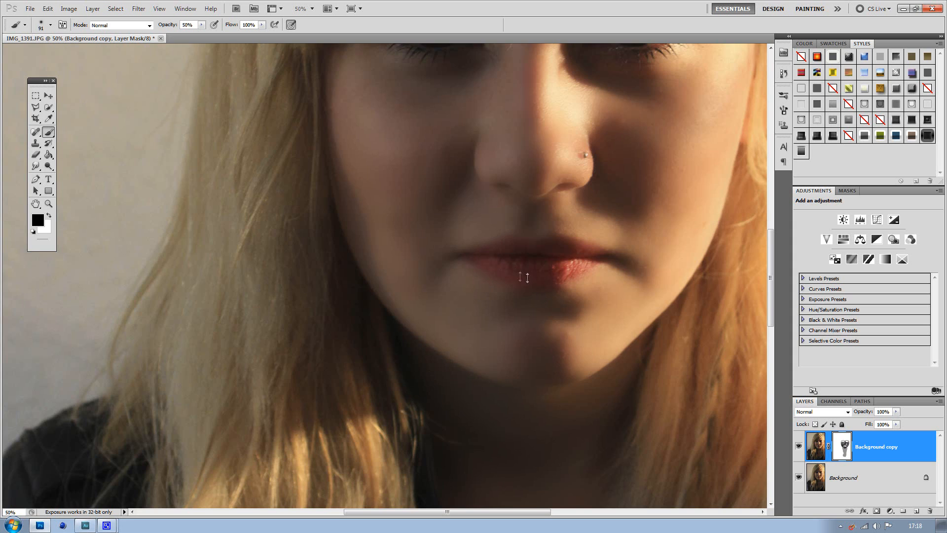
mouse_move(731, 275)
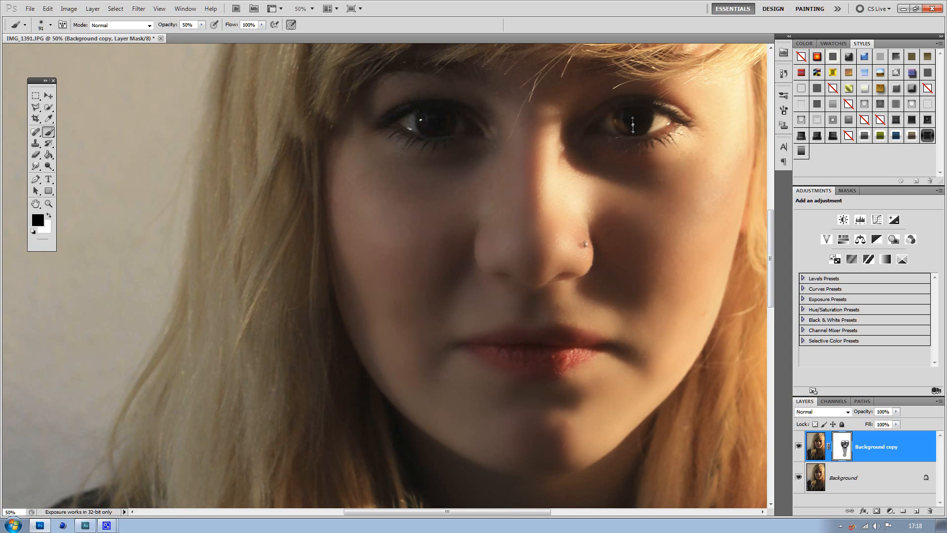
mouse_move(531, 226)
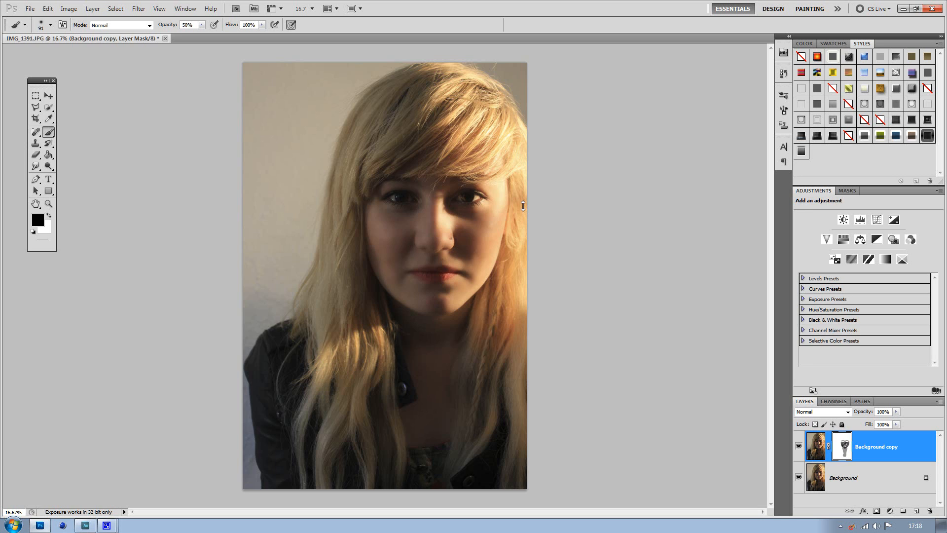
mouse_move(163, 298)
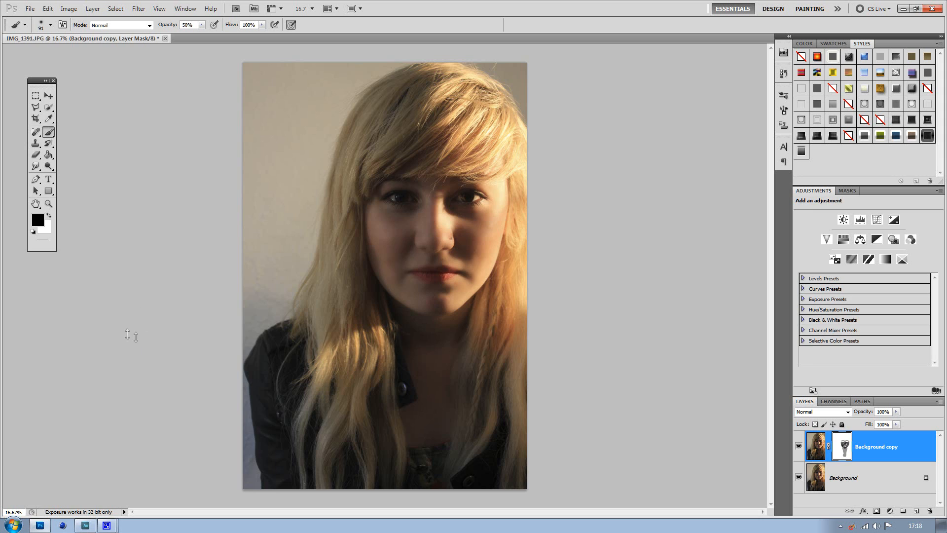
mouse_move(110, 315)
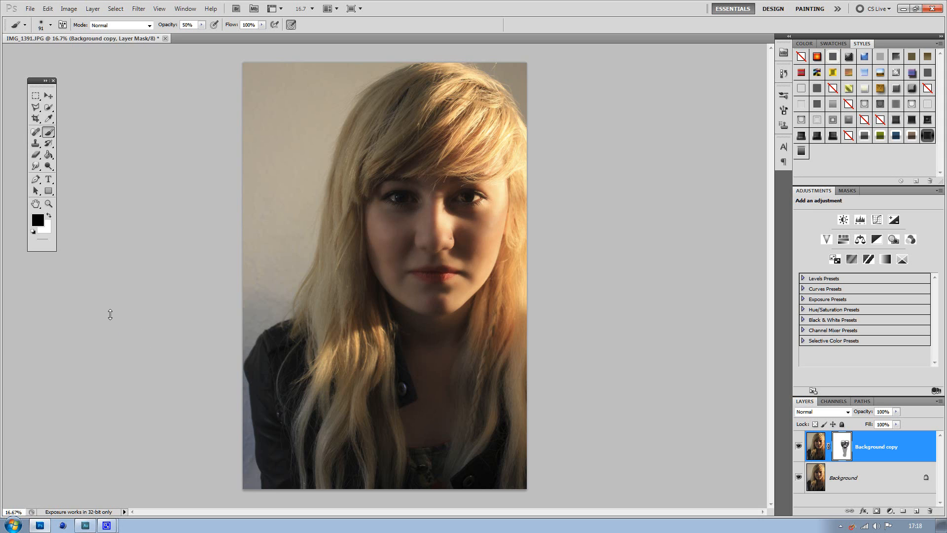
mouse_move(97, 319)
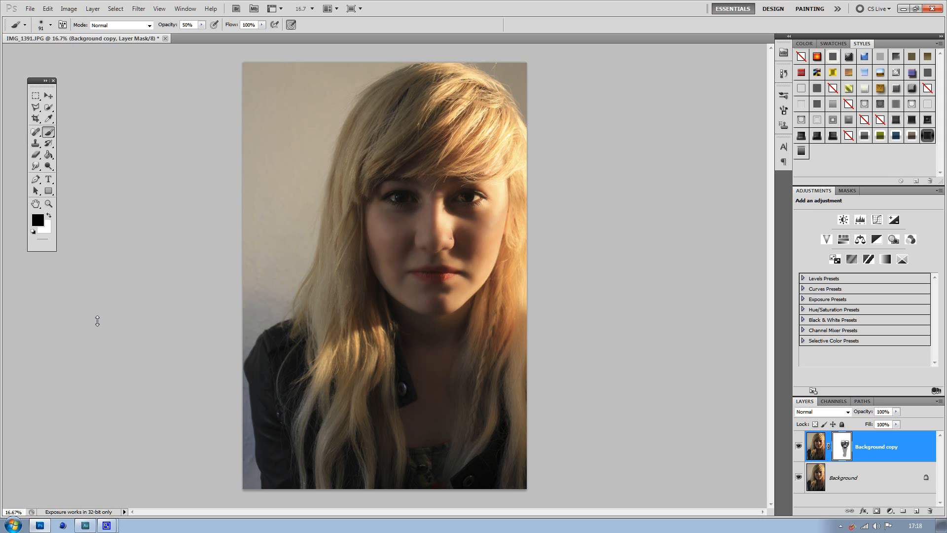
mouse_move(76, 333)
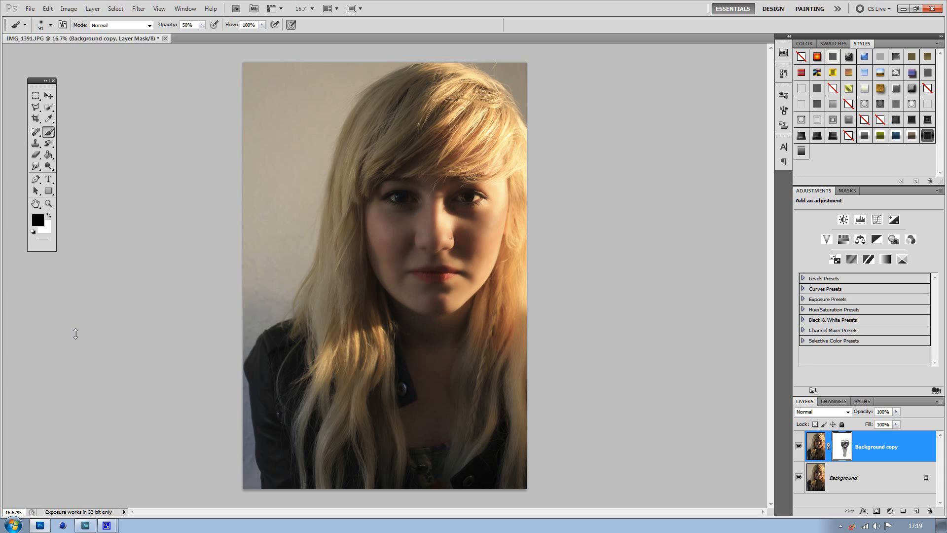
mouse_move(60, 341)
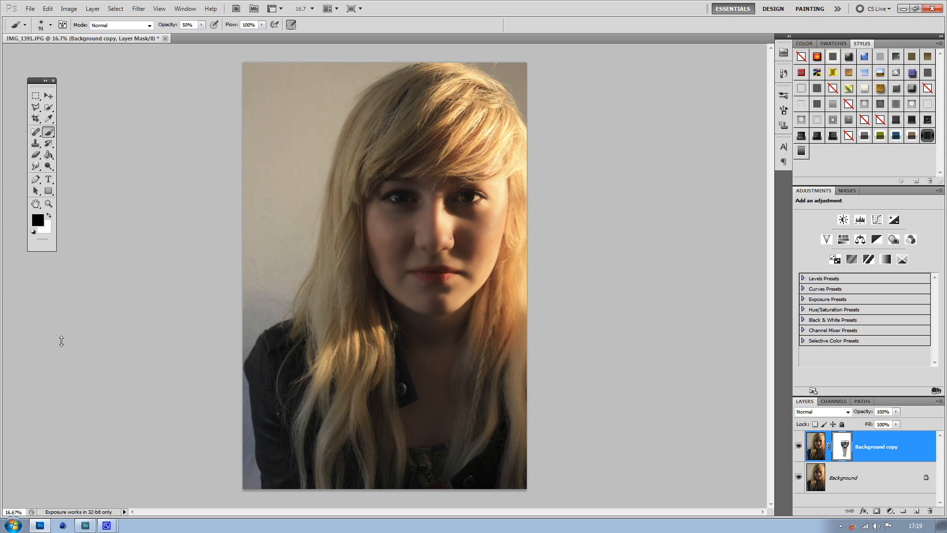